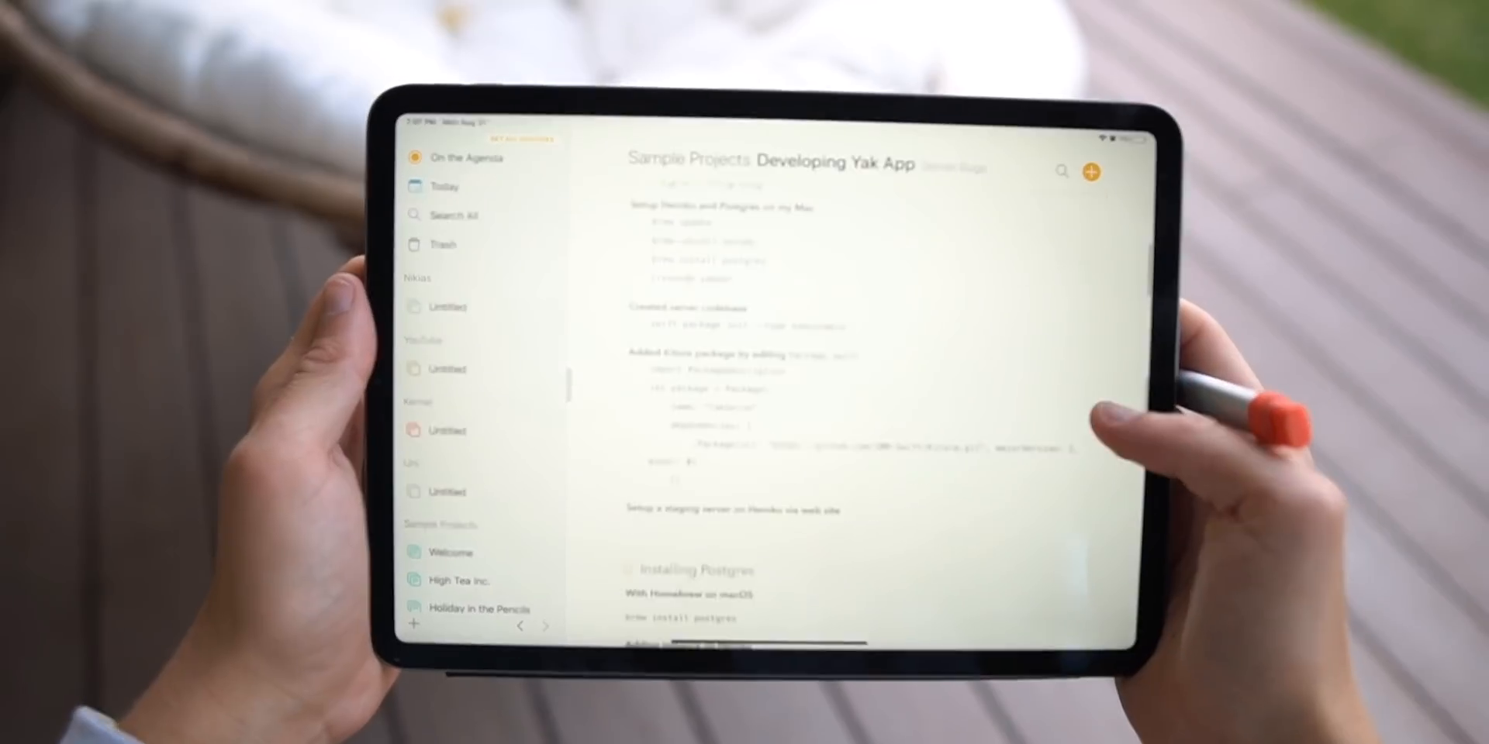
pyautogui.scroll(-3)
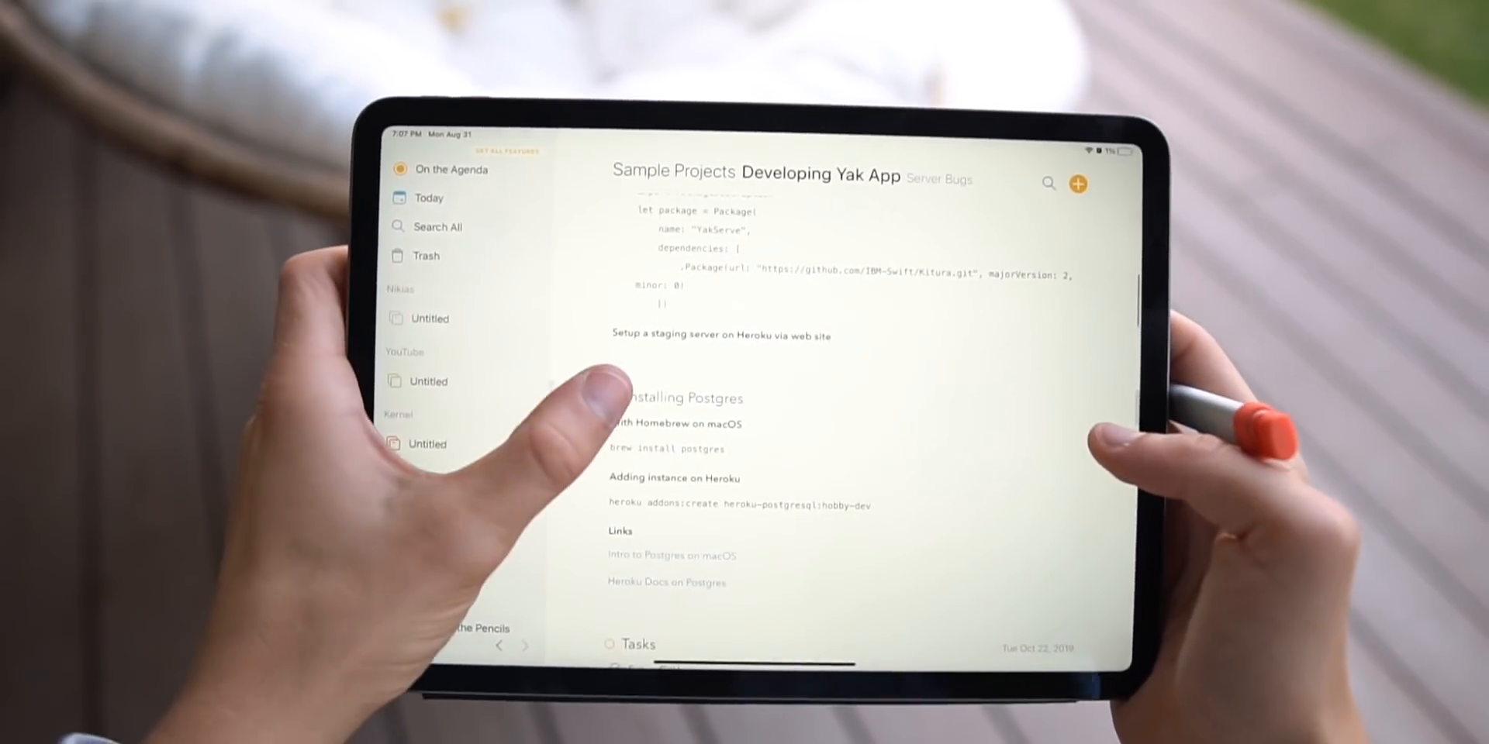